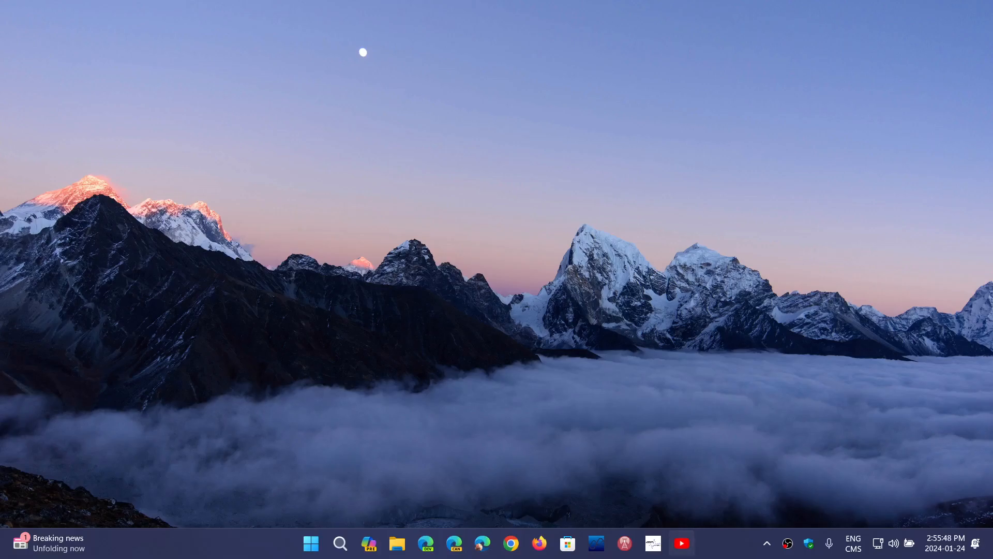
mouse_move(335, 501)
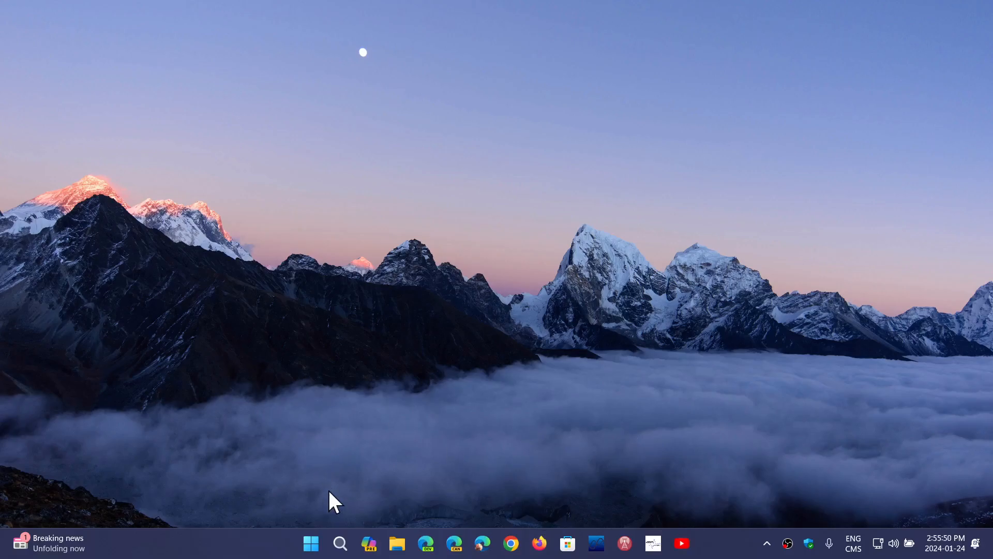
Step: Bring up the Start menu from the taskbar
click(312, 543)
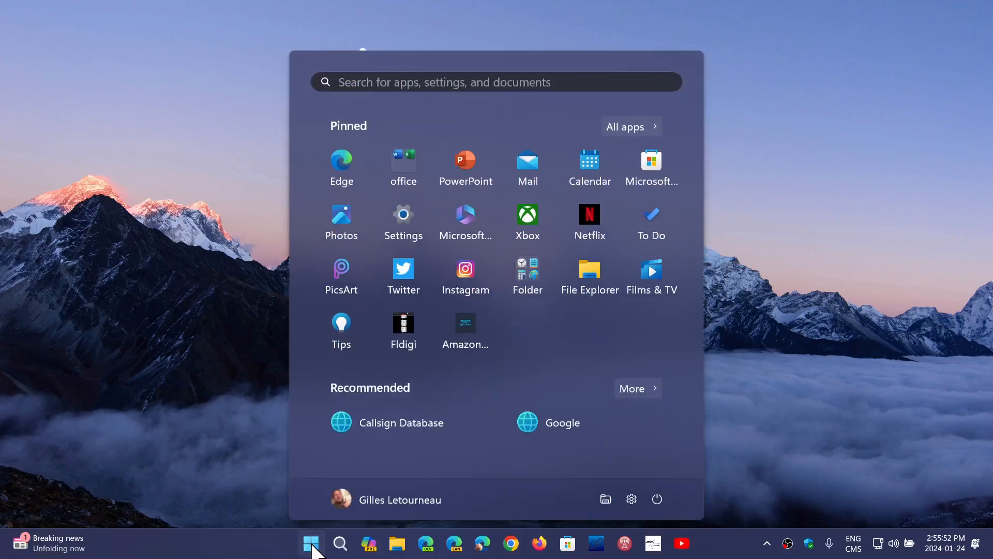
mouse_move(403, 221)
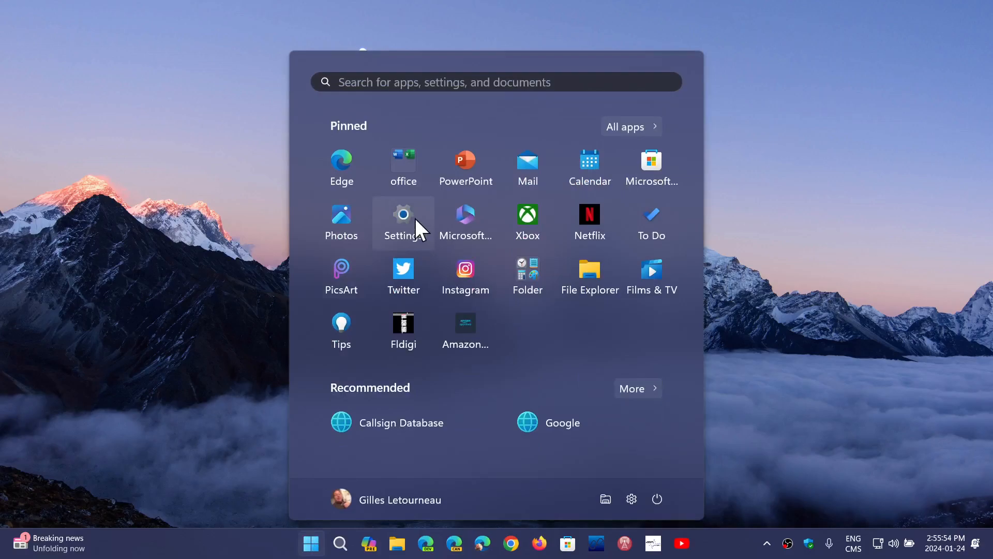
Step: Launch Settings from Start and go to the Windows Update page
click(402, 218)
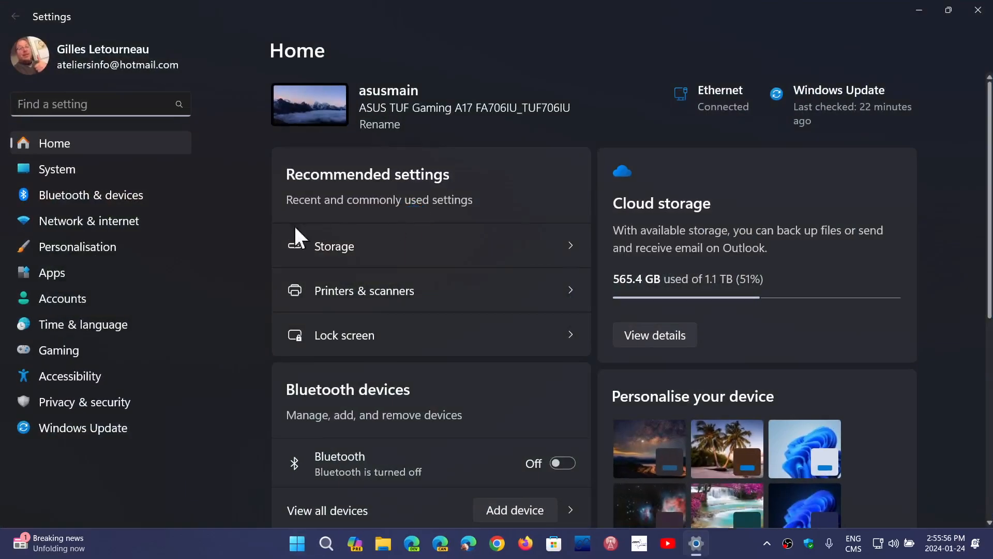
click(83, 427)
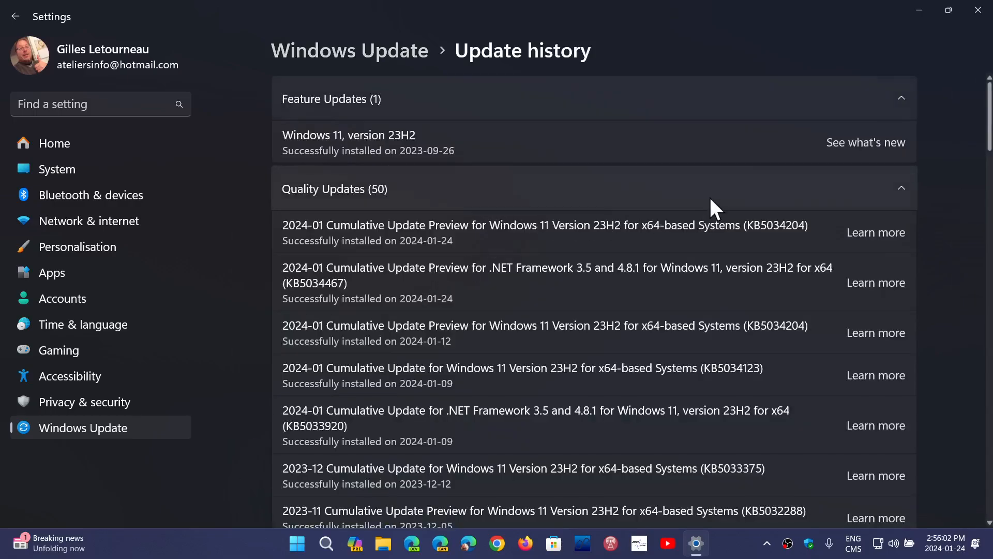
mouse_move(821, 252)
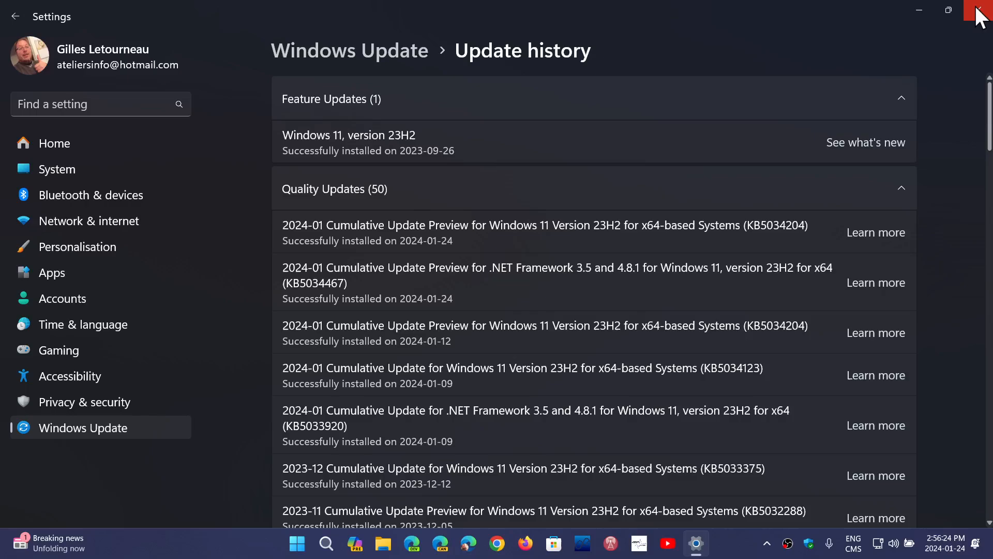
Step: Close the Settings window and bring up the search panel
click(979, 13)
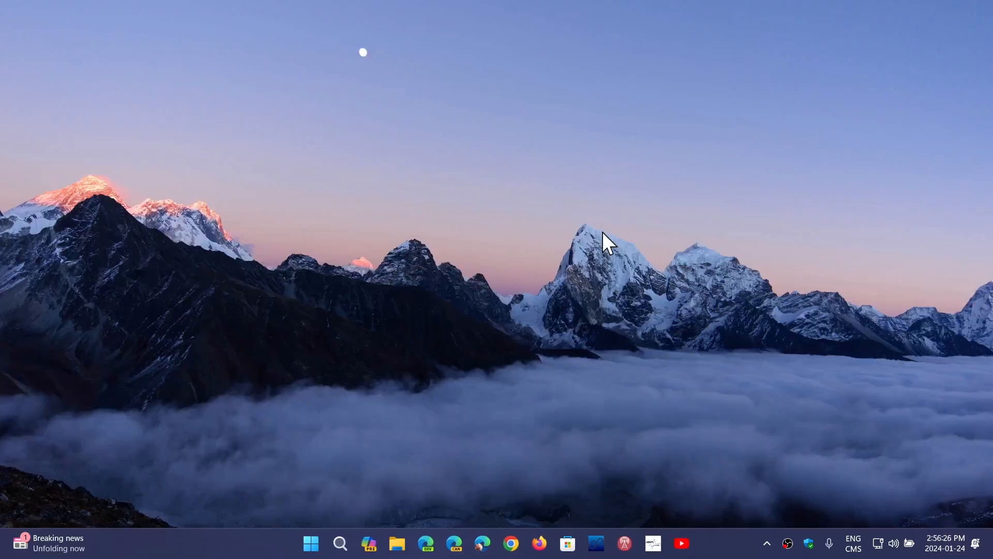
mouse_move(453, 290)
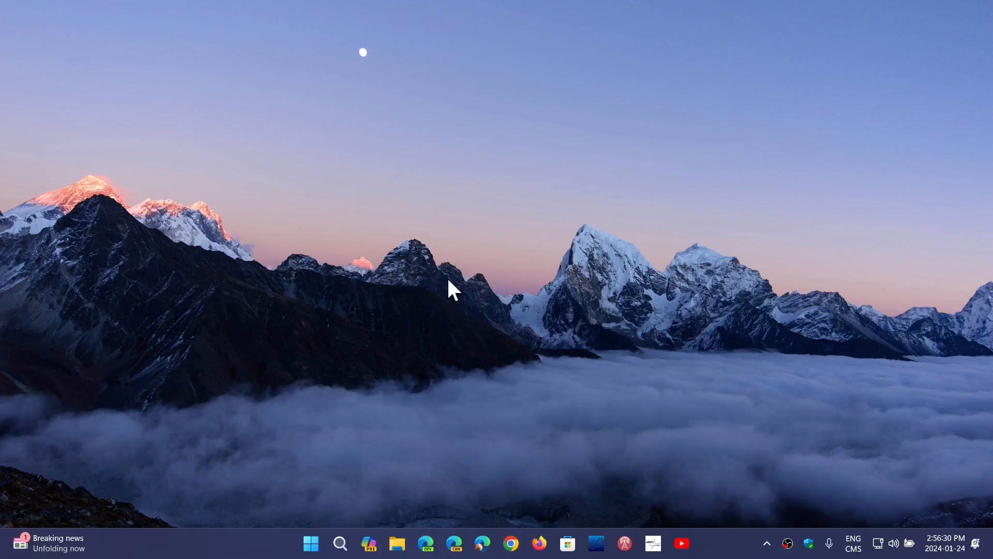
mouse_move(384, 412)
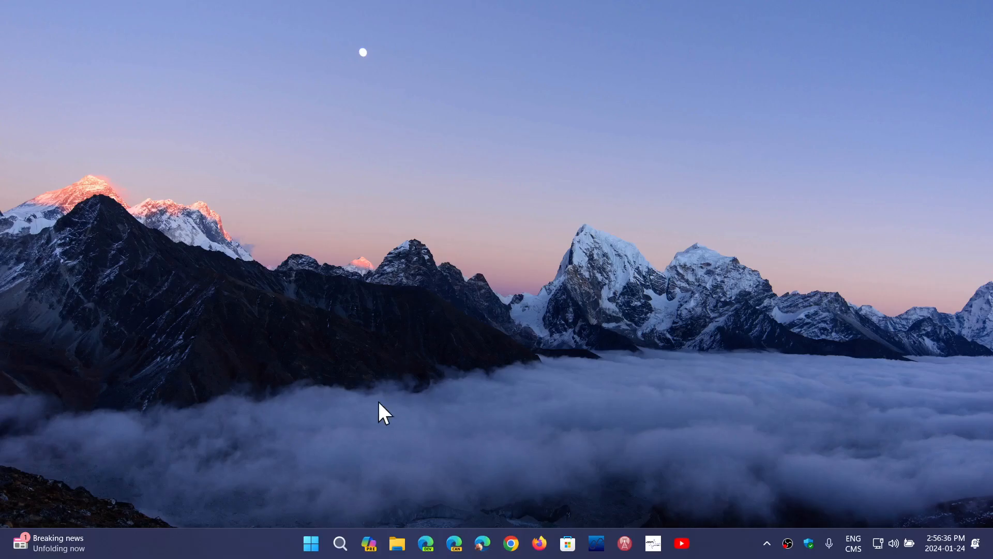
click(310, 543)
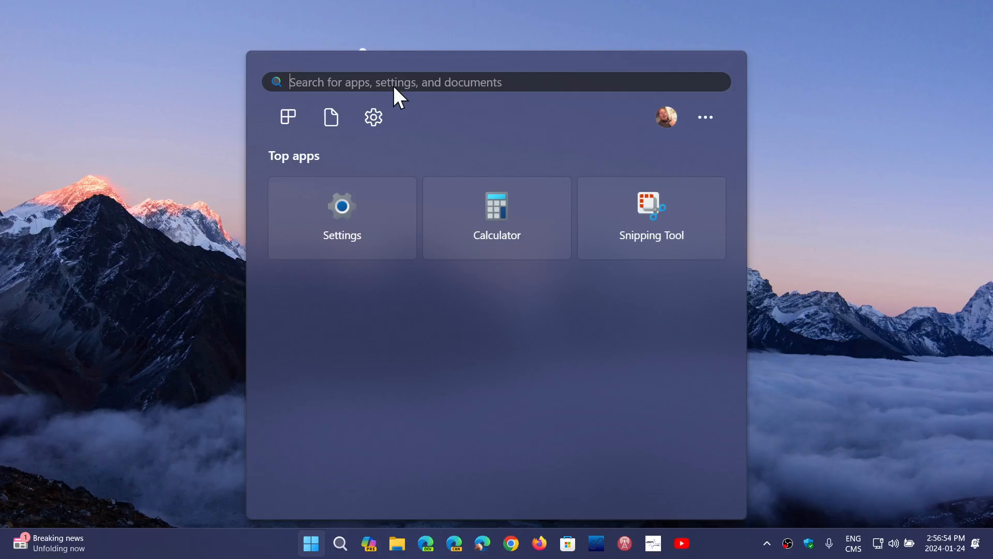
Step: Search for 'news' so the News app shows as the best match
text(news)
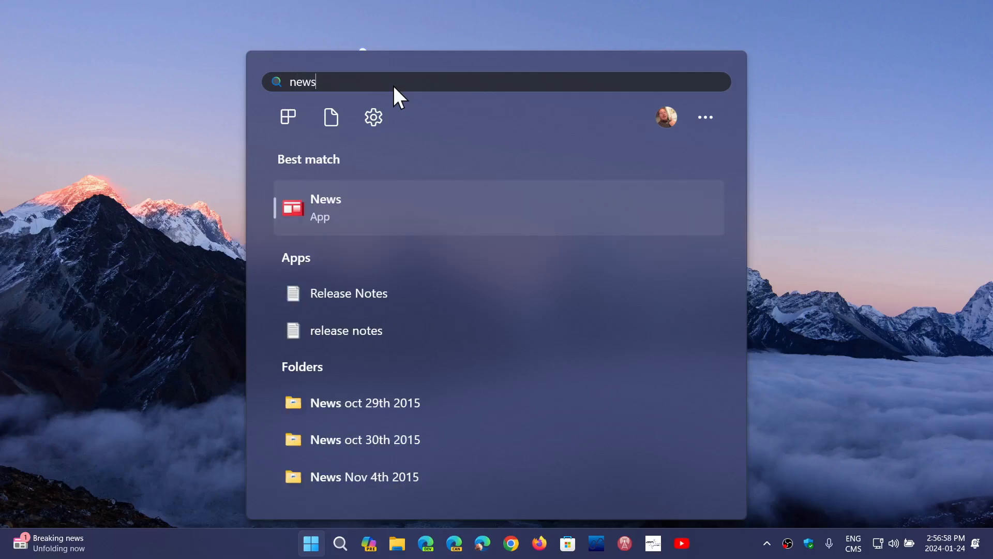
mouse_move(165, 332)
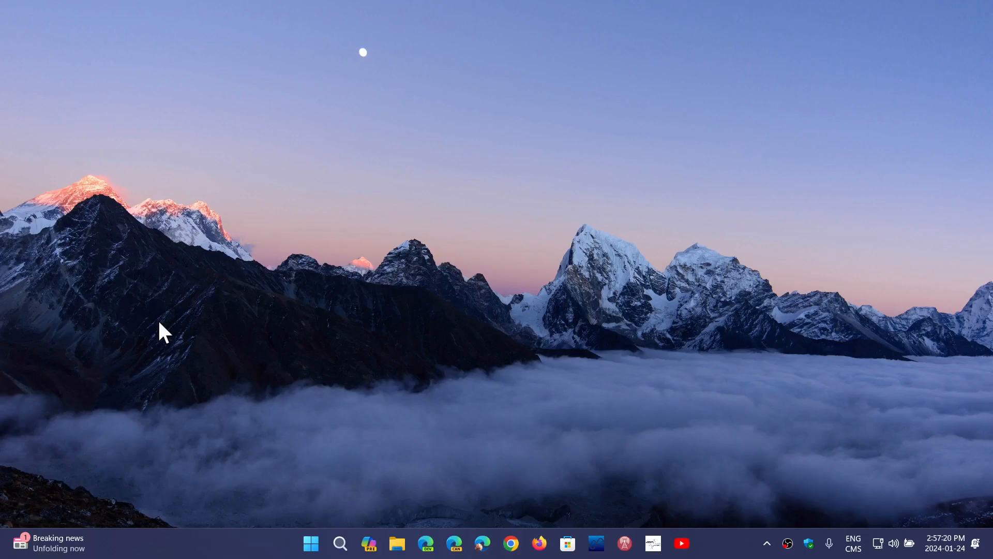
mouse_move(679, 361)
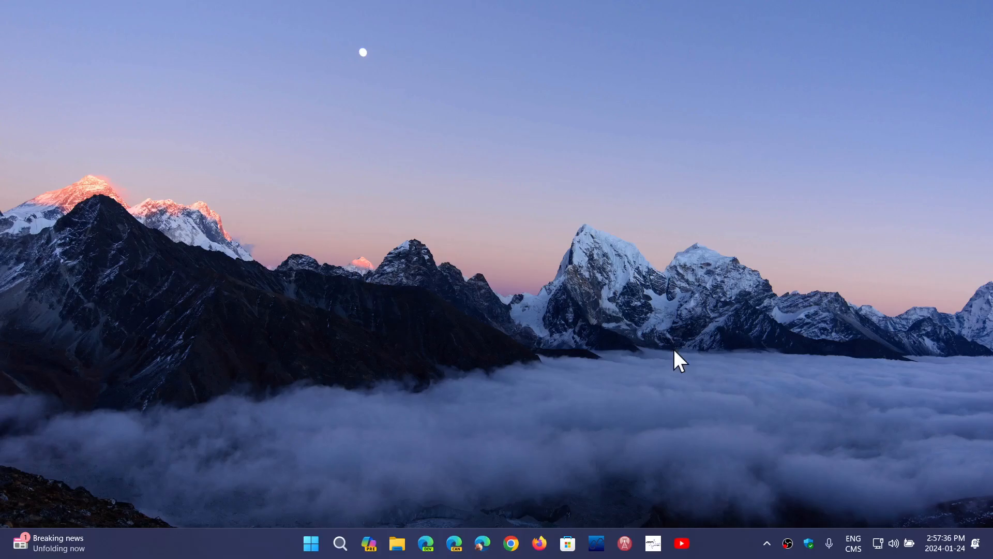
mouse_move(822, 354)
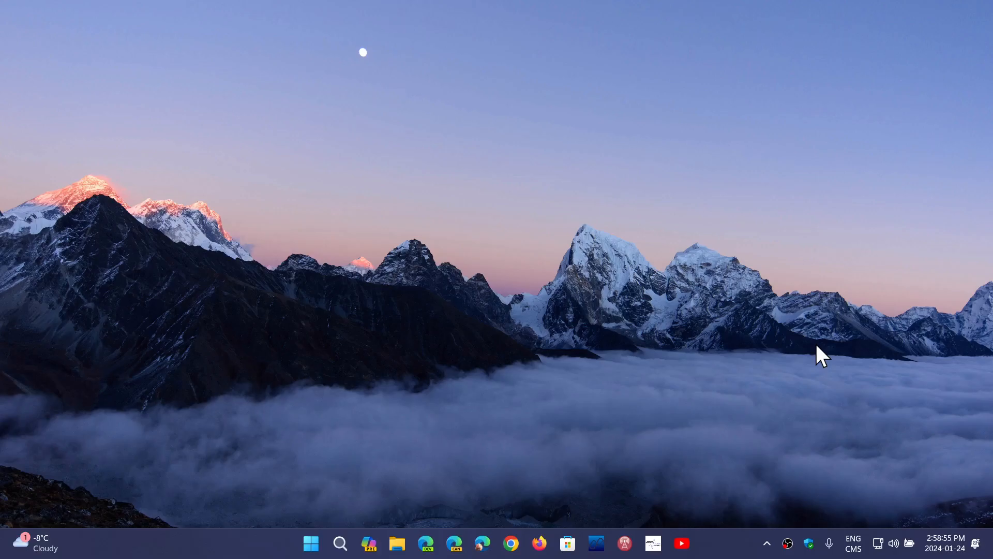
mouse_move(806, 355)
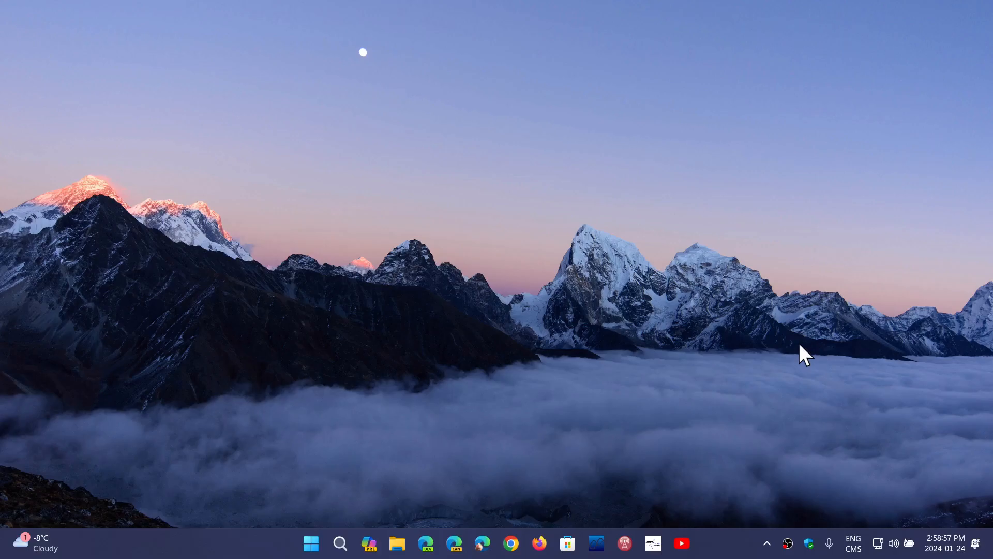
Step: Search for 'winver' and launch the About Windows version dialog
click(341, 544)
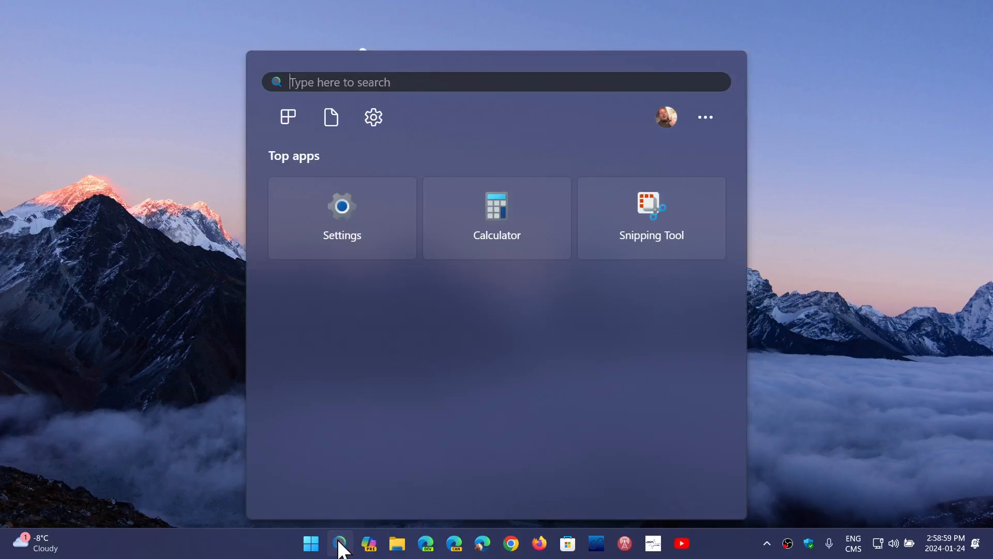
text(winv)
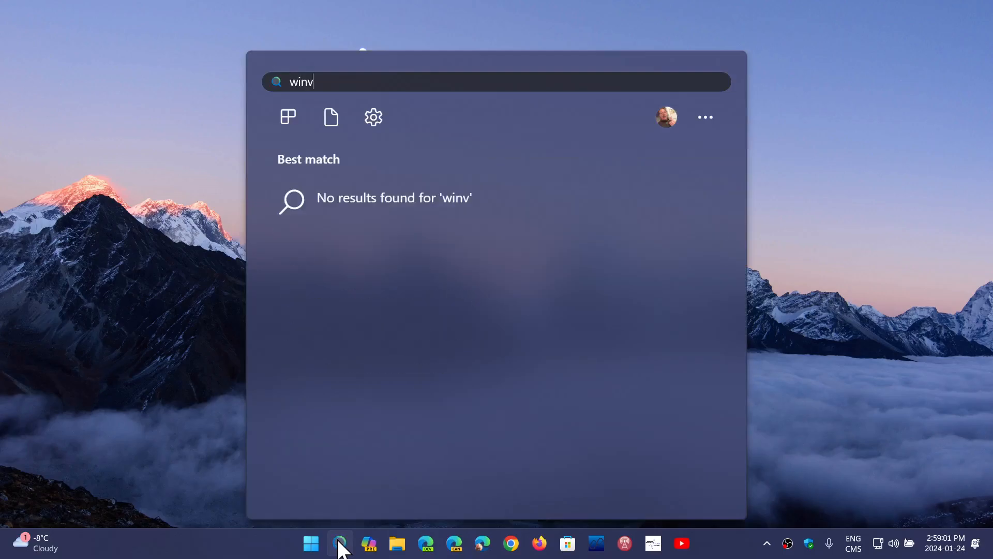
text(er)
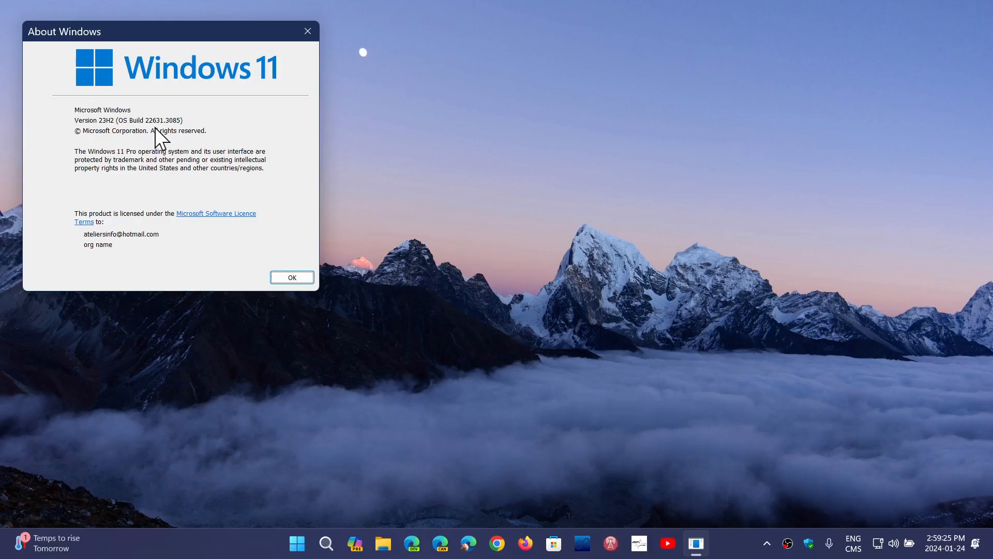
mouse_move(307, 31)
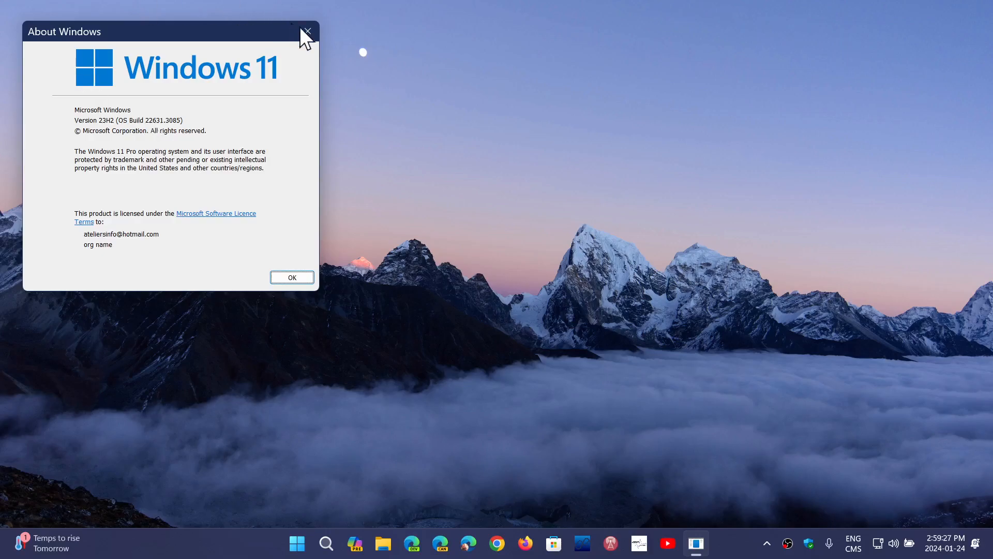
Step: Close the About Windows dialog after confirming OS Build 22631.3085
click(306, 32)
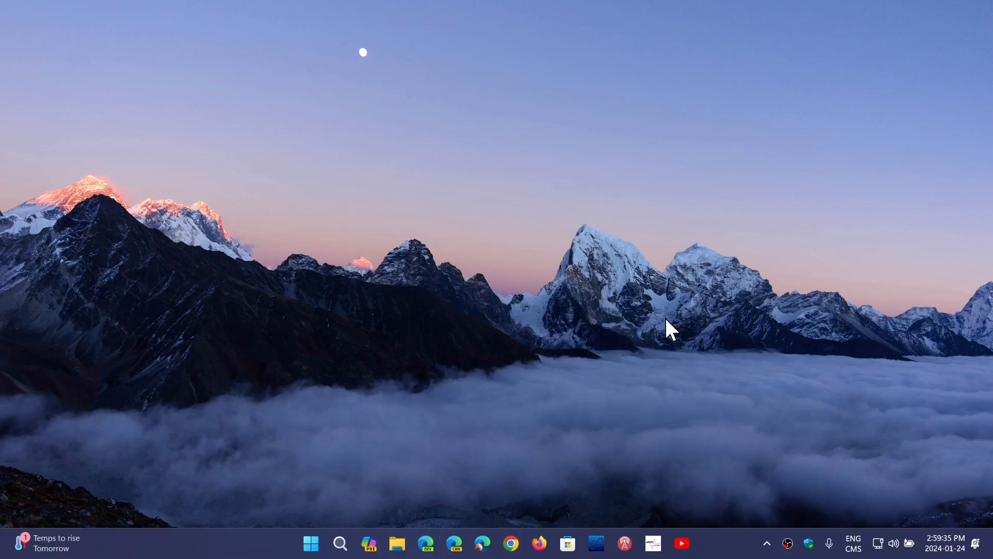
mouse_move(501, 246)
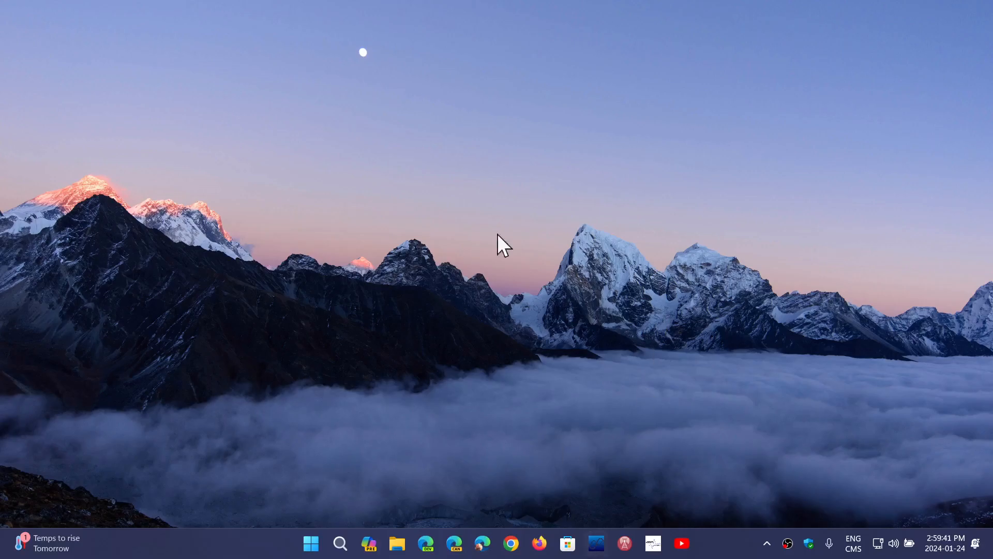
mouse_move(315, 351)
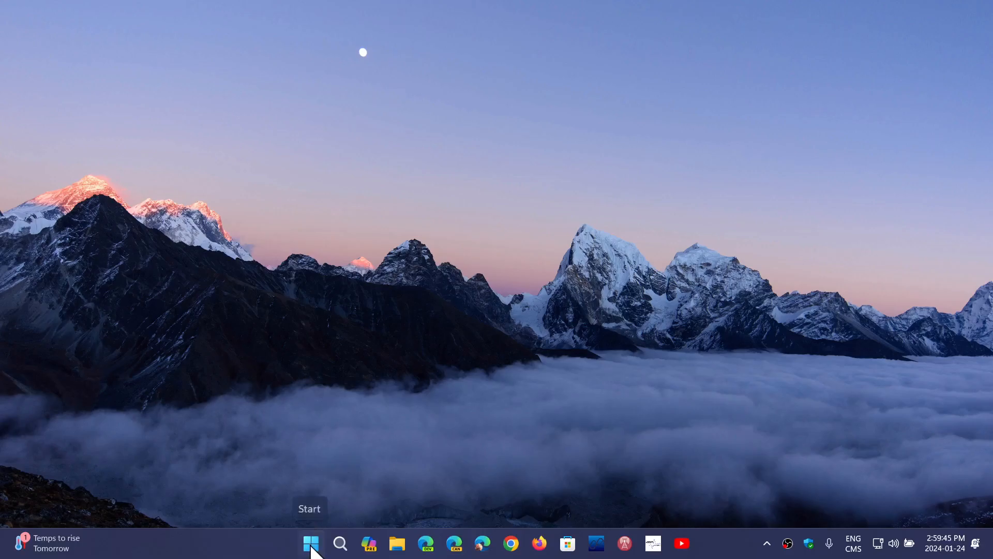
click(310, 543)
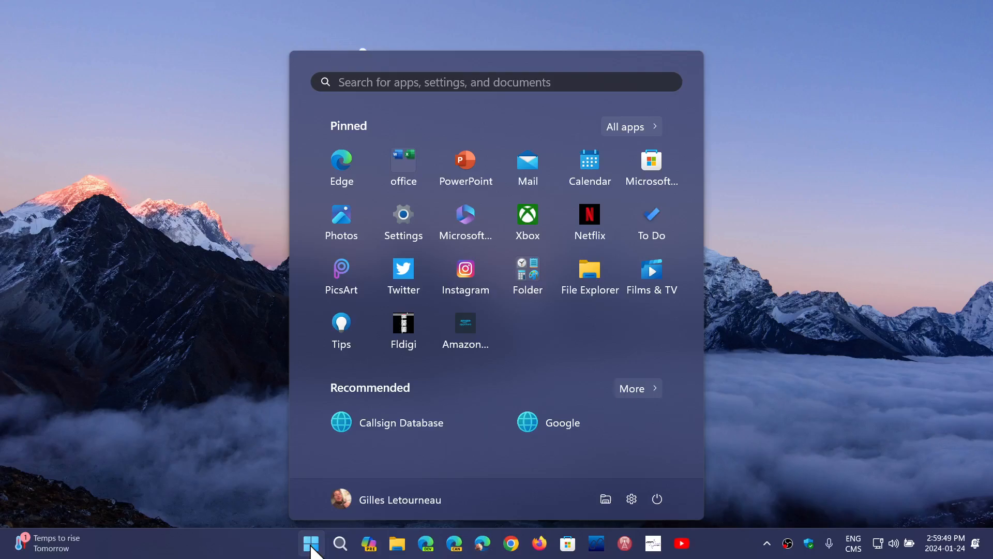
mouse_move(871, 325)
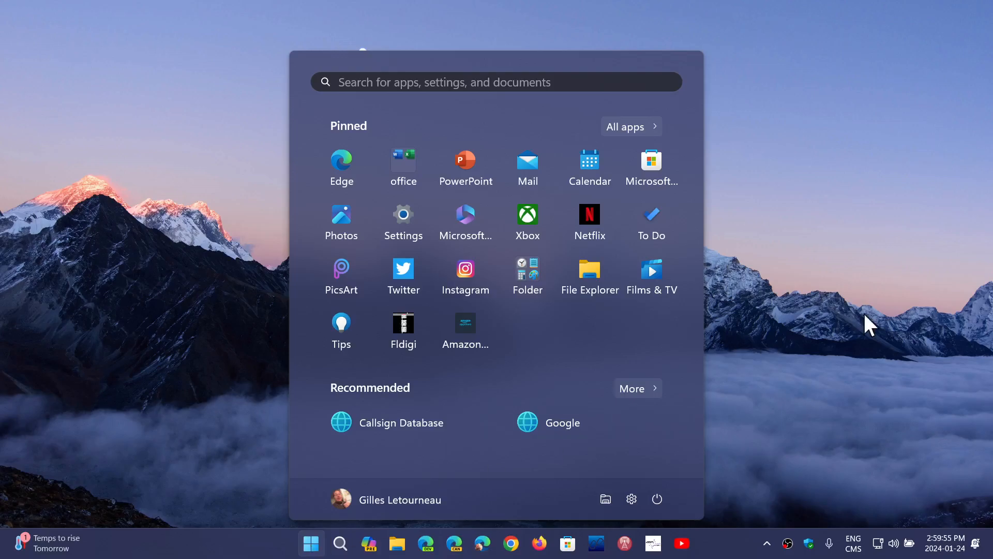
click(310, 544)
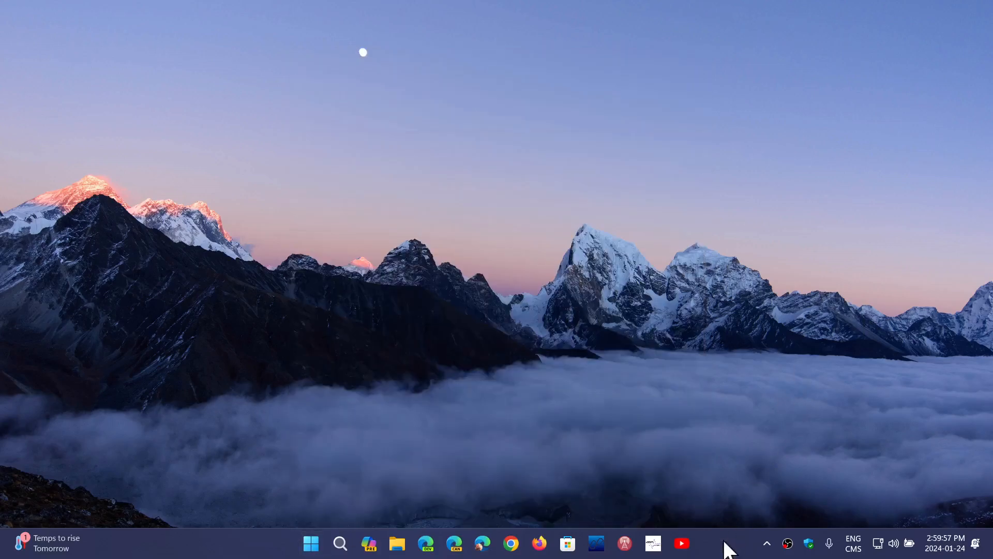